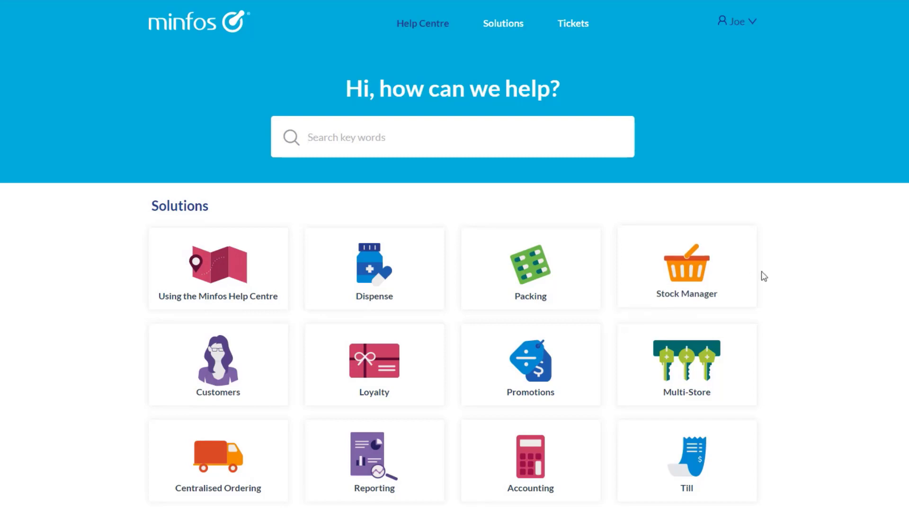
- Return to the Help Centre home page and clear the searches 'impo', 'mini' and 'der'
click(452, 137)
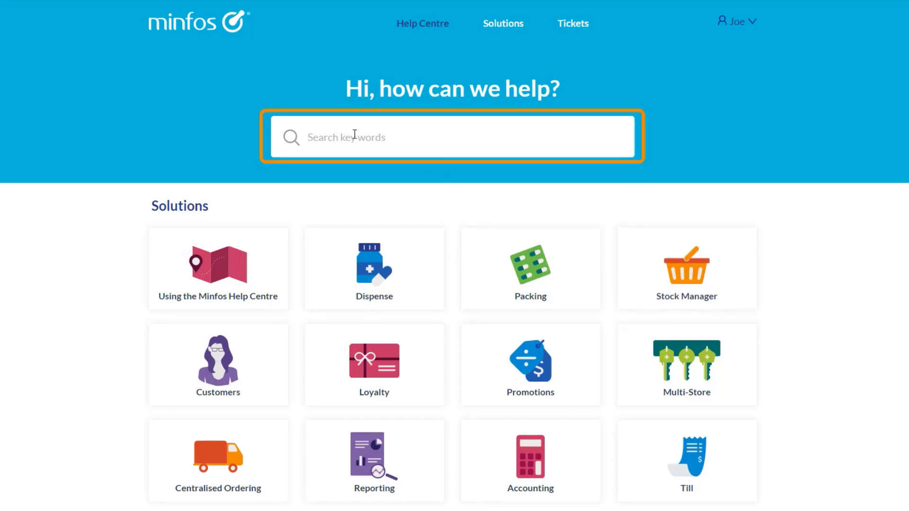
scroll(down, 3)
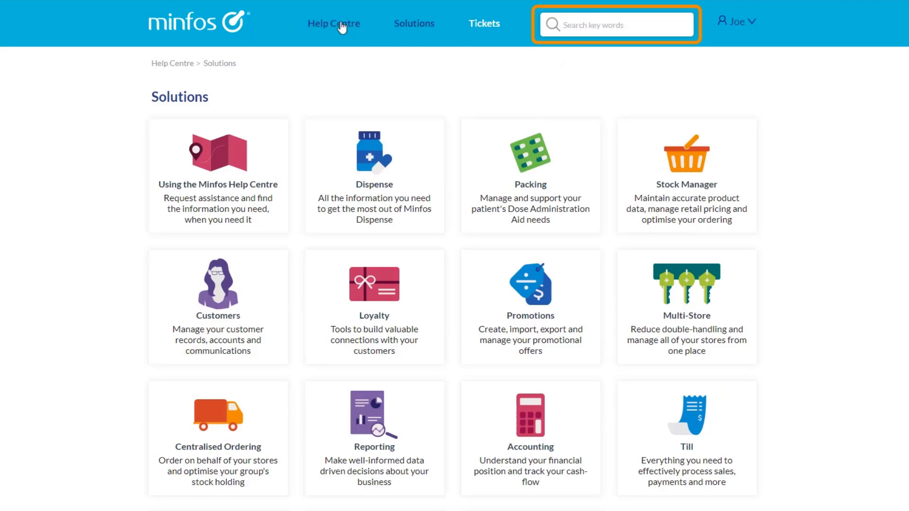
click(616, 24)
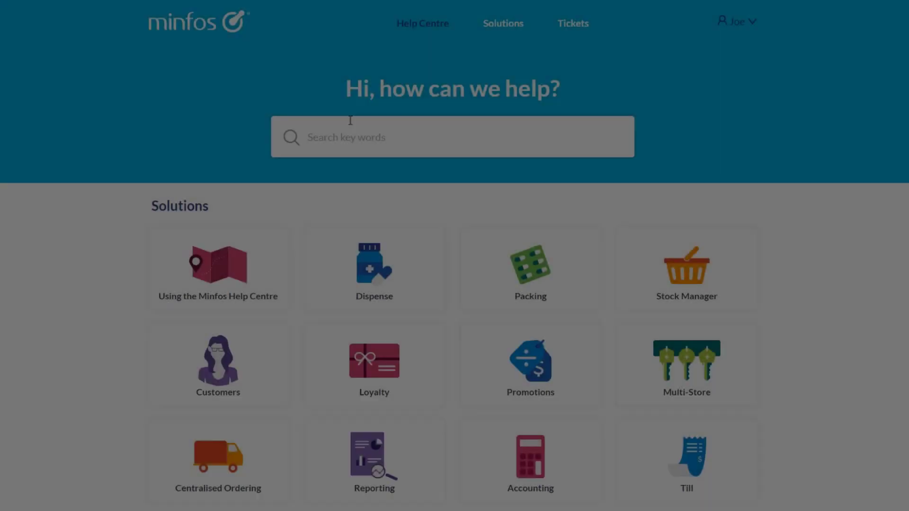
text(impo)
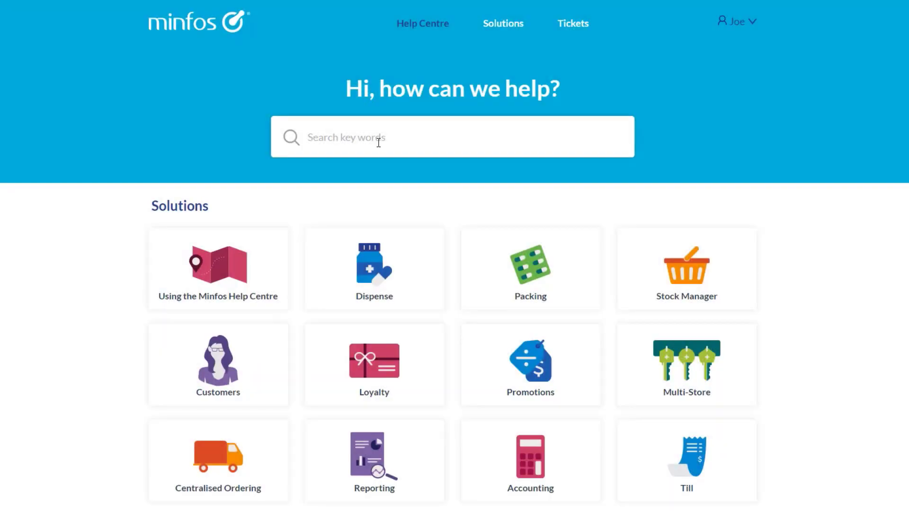
text(minimum or)
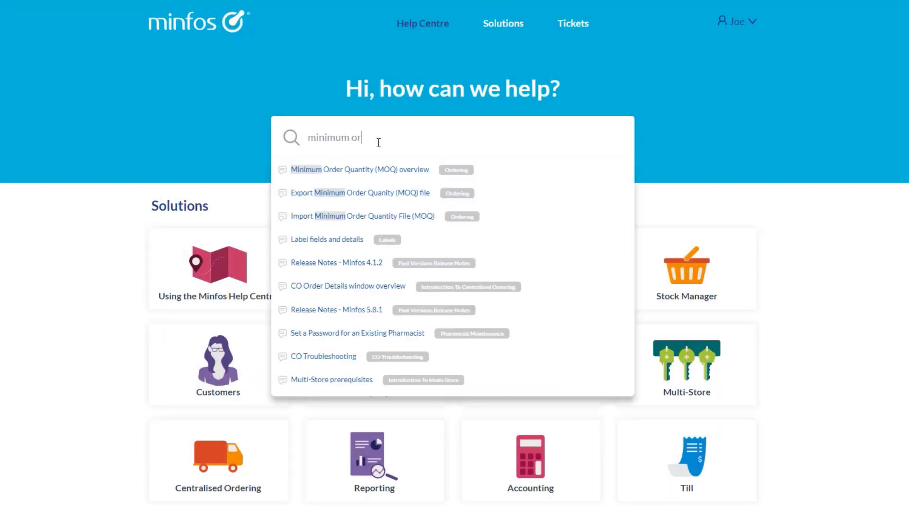
text(der)
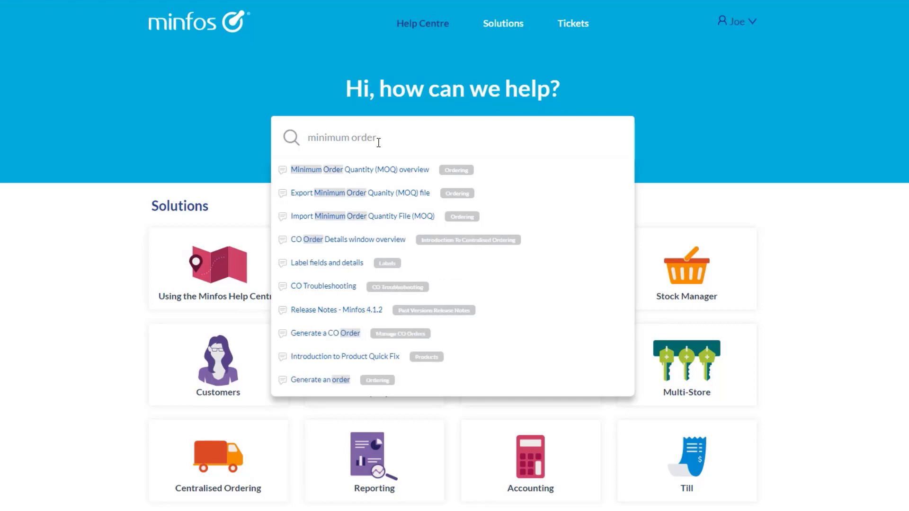
key(Enter)
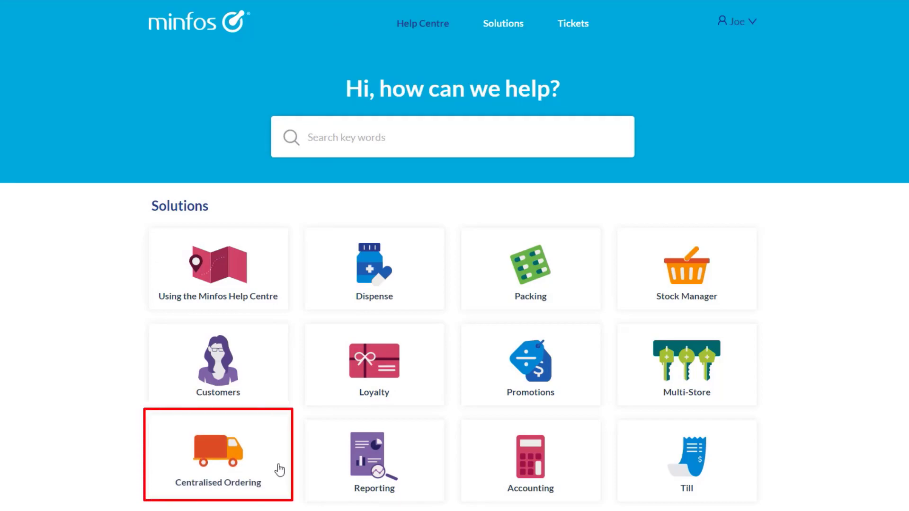
- Browse Centralised Ordering > Introduction to Centralised Ordering to open the 'Introduction to Centralised Ordering (CO)' article
click(217, 455)
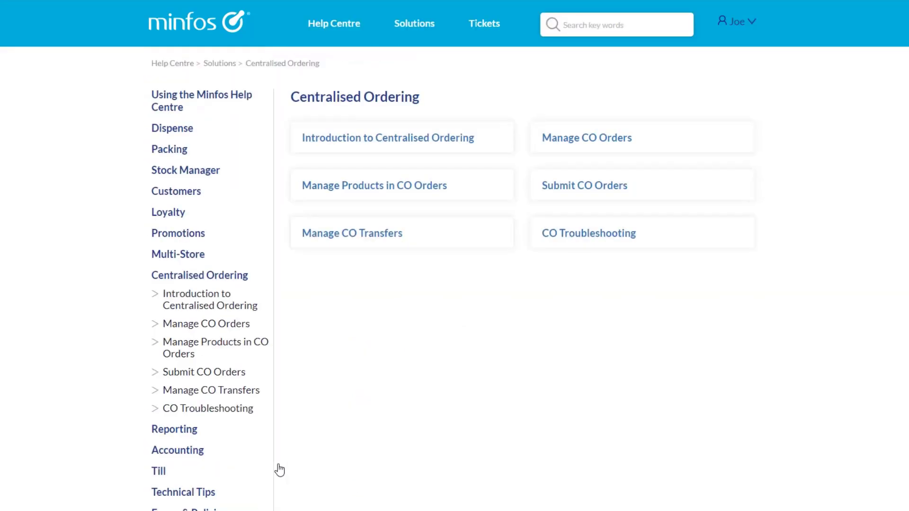
mouse_move(297, 295)
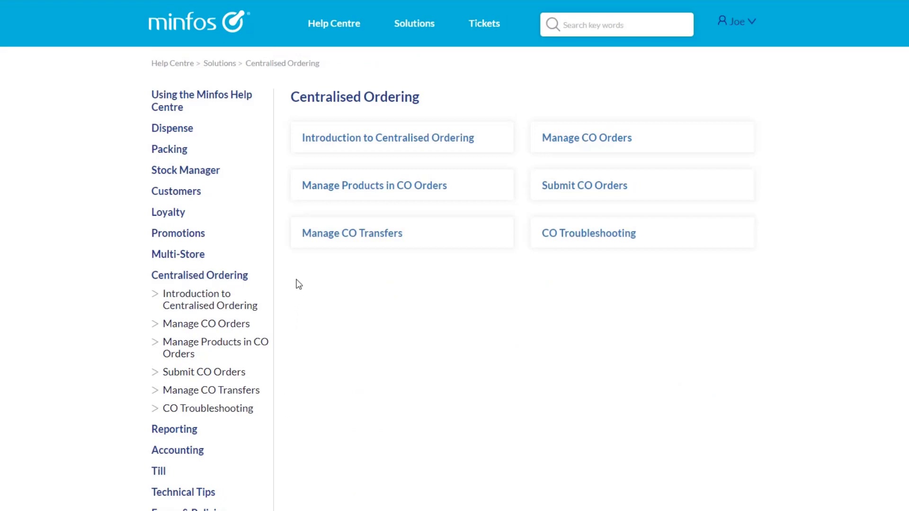
click(387, 137)
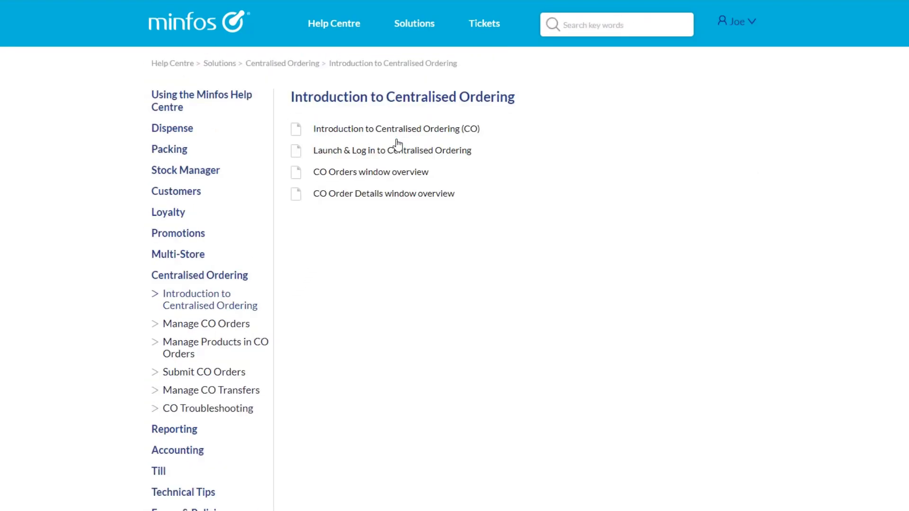
click(395, 129)
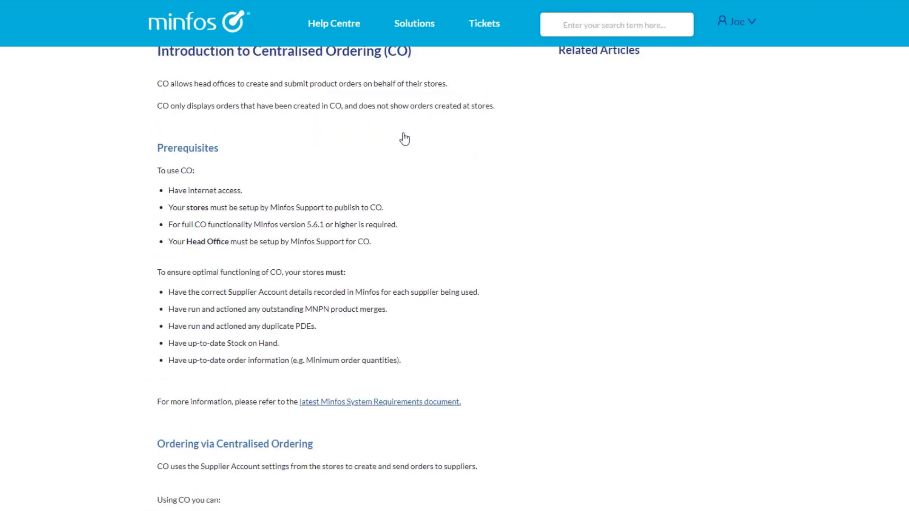